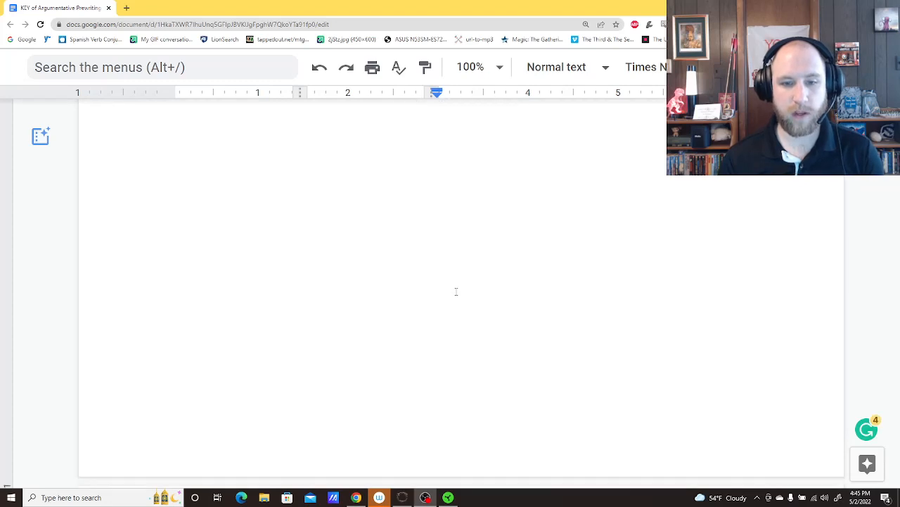
Step: Scroll down from the blank top to the Day 1: Key Terms directions and table
{"action": "scroll", "scroll_direction": "down", "scroll_amount": 3}
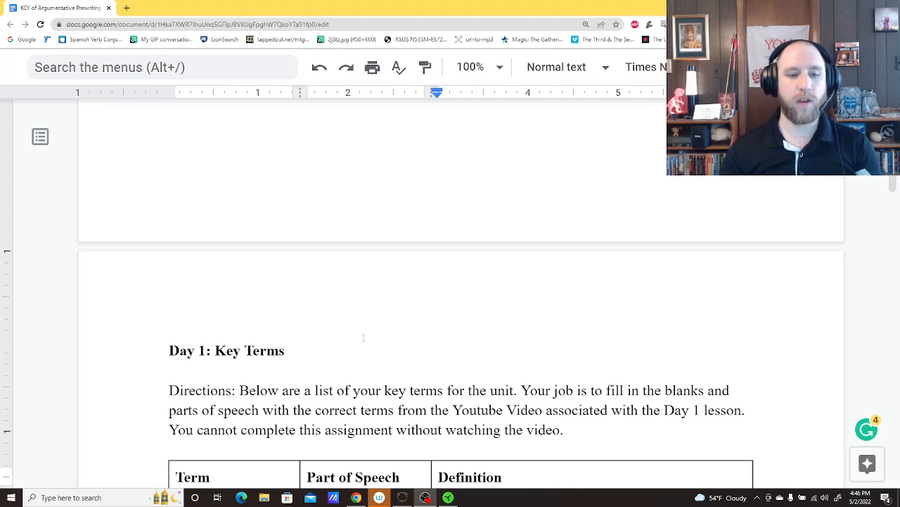
{"action": "scroll", "scroll_direction": "down", "scroll_amount": 3}
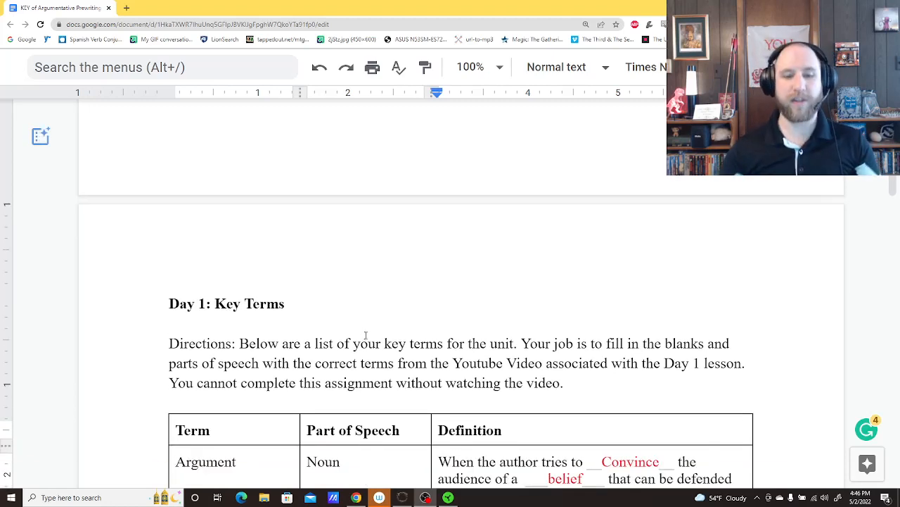
{"action": "scroll", "scroll_direction": "down", "scroll_amount": 3}
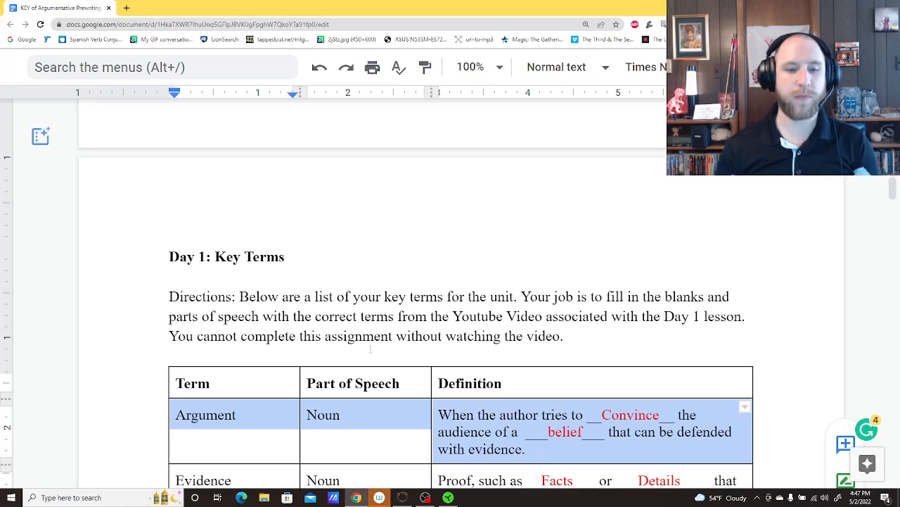
Step: Scroll the Key Terms table down to the Evidence, Audience and Opinion answer rows
{"action": "scroll", "scroll_direction": "down", "scroll_amount": 3}
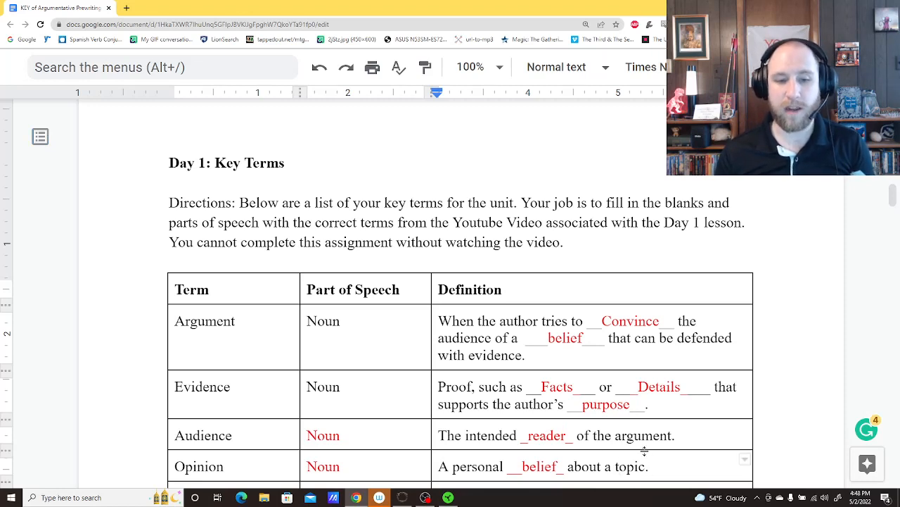
Step: Scroll to the Fact through Counterclaim rows and click in the table to deselect
{"action": "scroll", "scroll_direction": "down", "scroll_amount": 3}
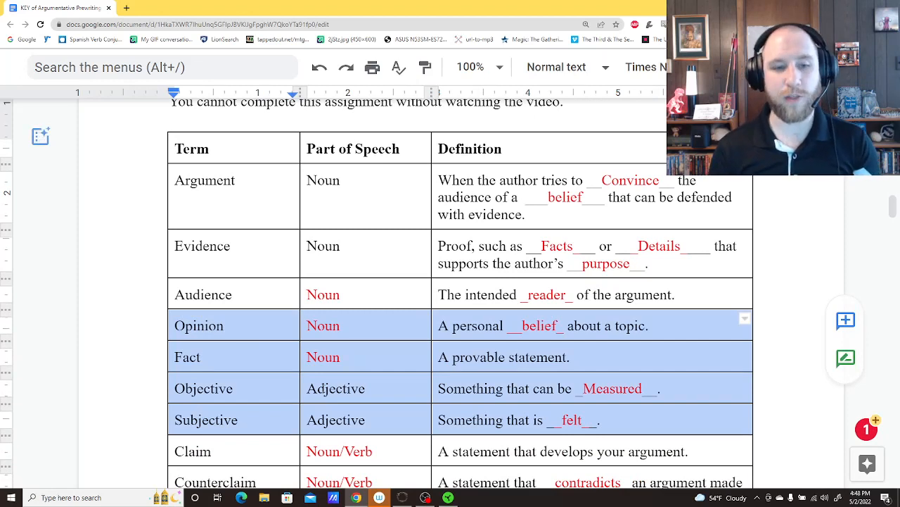
{"action": "left_click", "coordinate": [40, 137]}
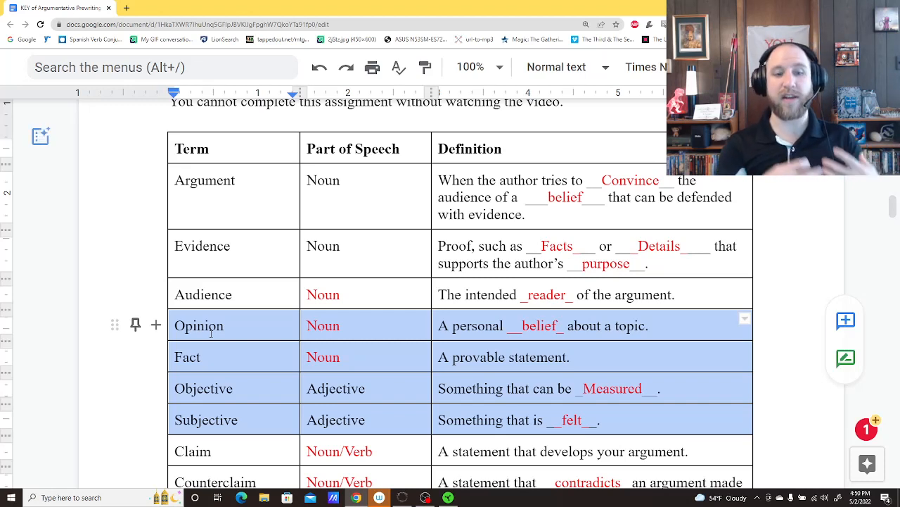
{"action": "left_click", "coordinate": [40, 137]}
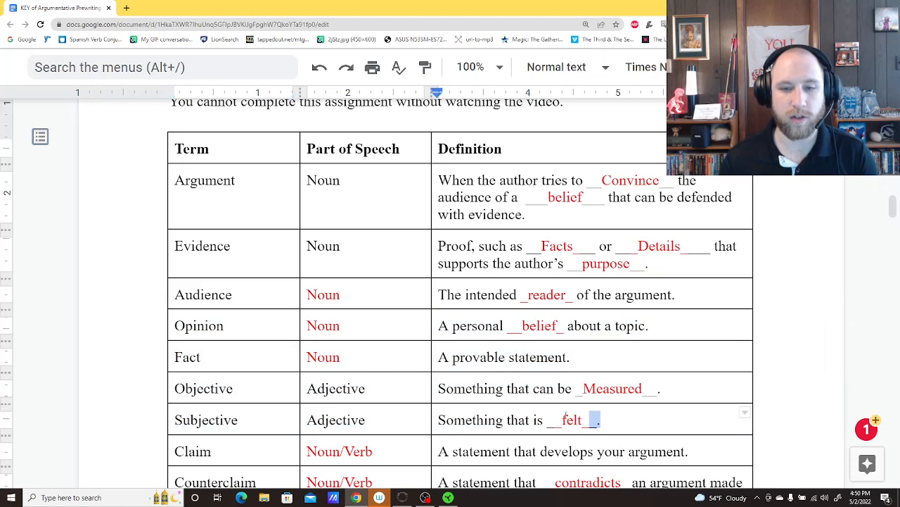
Step: Click in the key terms table showing answers from Argument through Subjective
{"action": "left_click", "coordinate": [200, 357]}
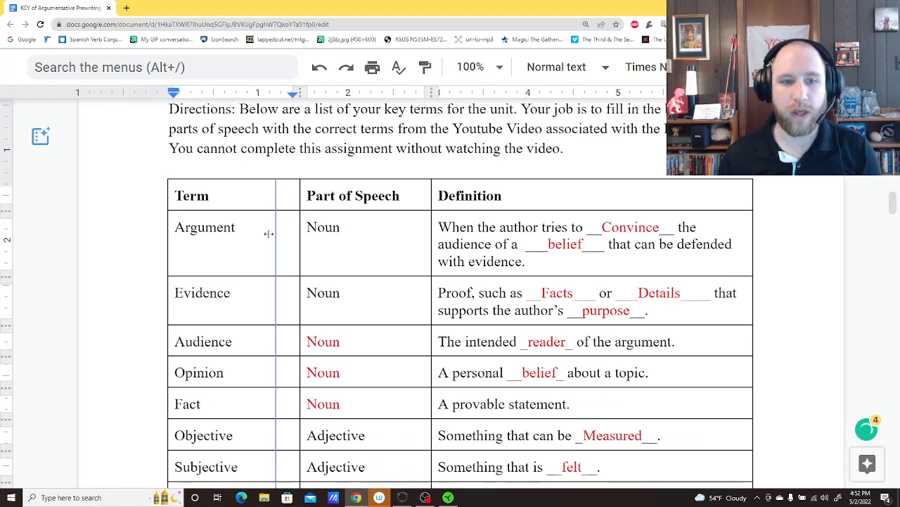
Step: Click the Argument row, then scroll down to the Thesis and Call to Action rows
{"action": "left_click", "coordinate": [324, 226]}
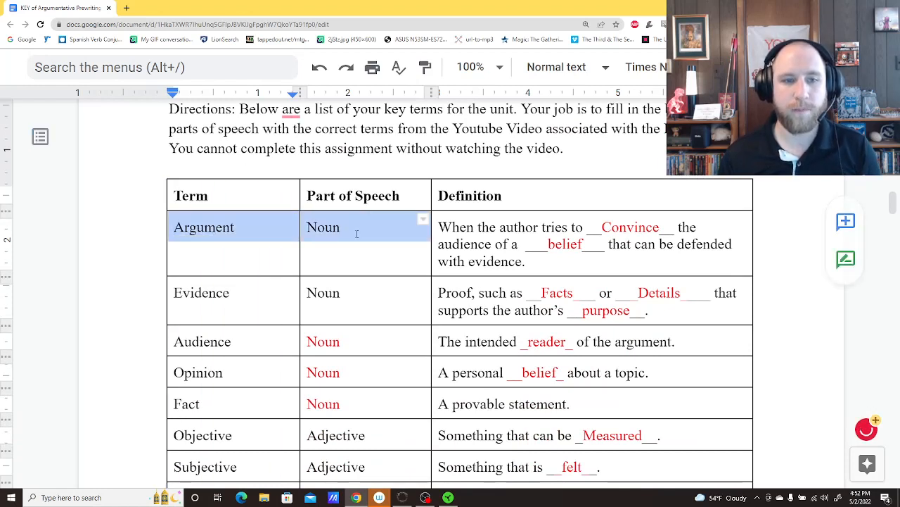
{"action": "scroll", "scroll_direction": "down", "scroll_amount": 3}
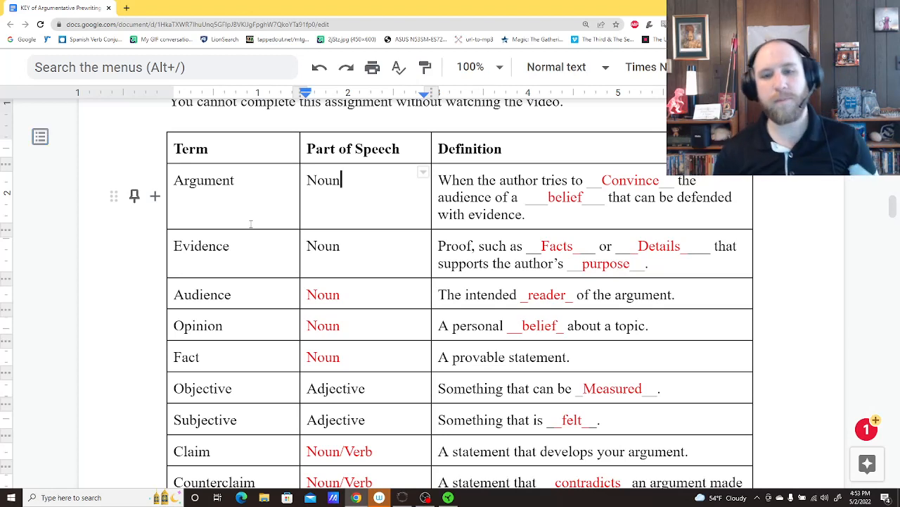
{"action": "scroll", "scroll_direction": "down", "scroll_amount": 3}
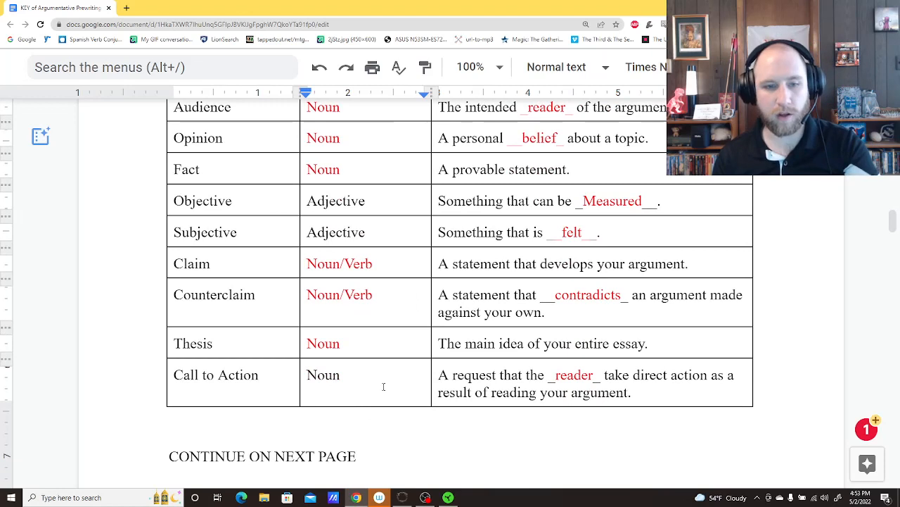
Step: Scroll past the vocabulary table to the organizational styles question and Why? box
{"action": "left_click_drag", "start_coordinate": [437, 374], "coordinate": [631, 392]}
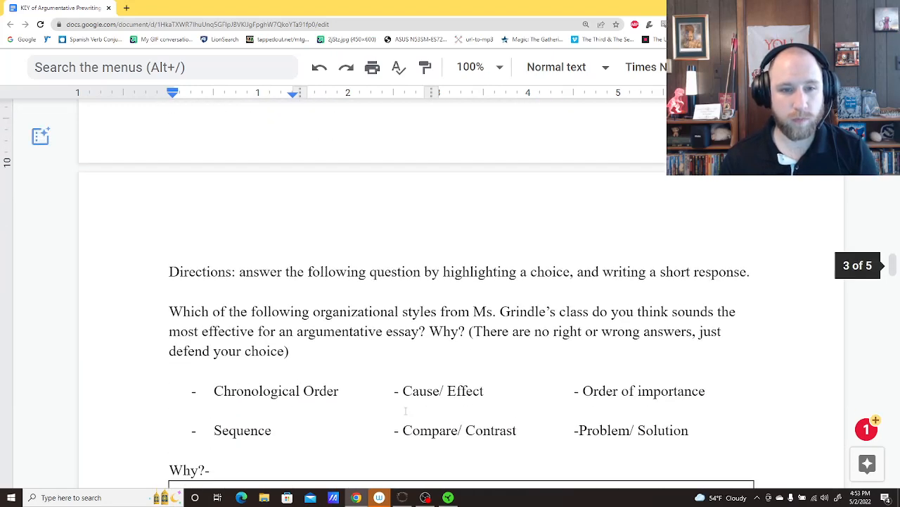
{"action": "scroll", "scroll_direction": "down", "scroll_amount": 3}
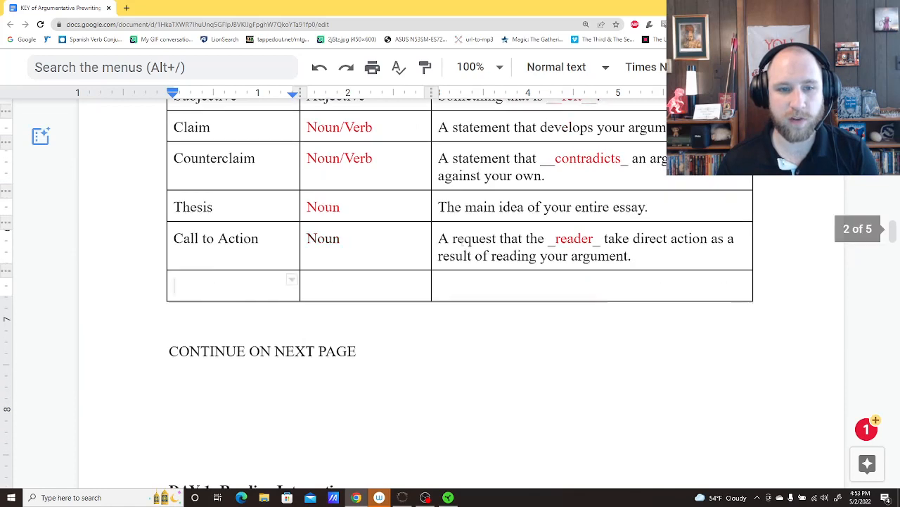
{"action": "scroll", "scroll_direction": "down", "scroll_amount": 3}
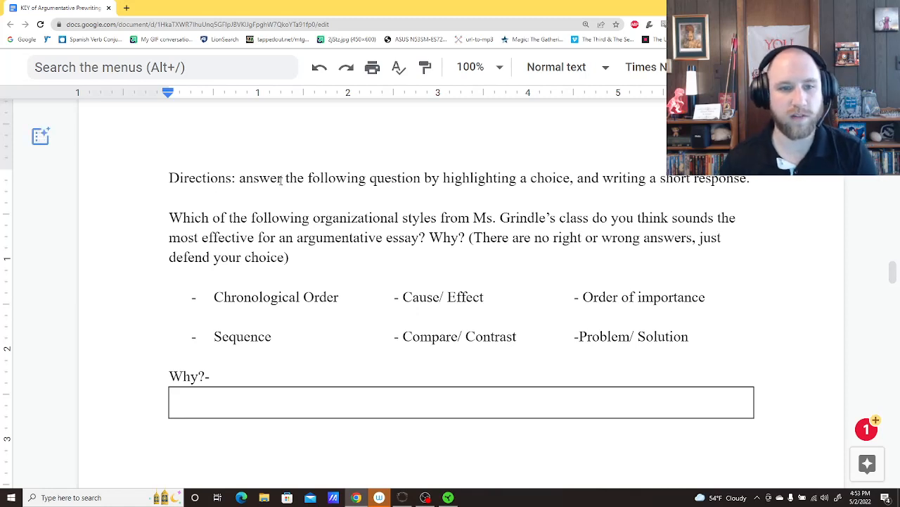
{"action": "left_click_drag", "start_coordinate": [169, 218], "coordinate": [346, 218]}
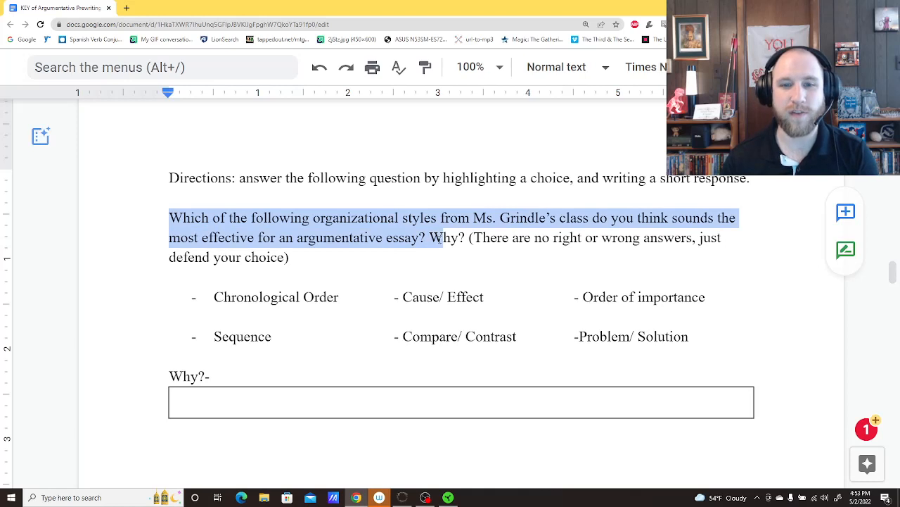
{"action": "left_click", "coordinate": [457, 237]}
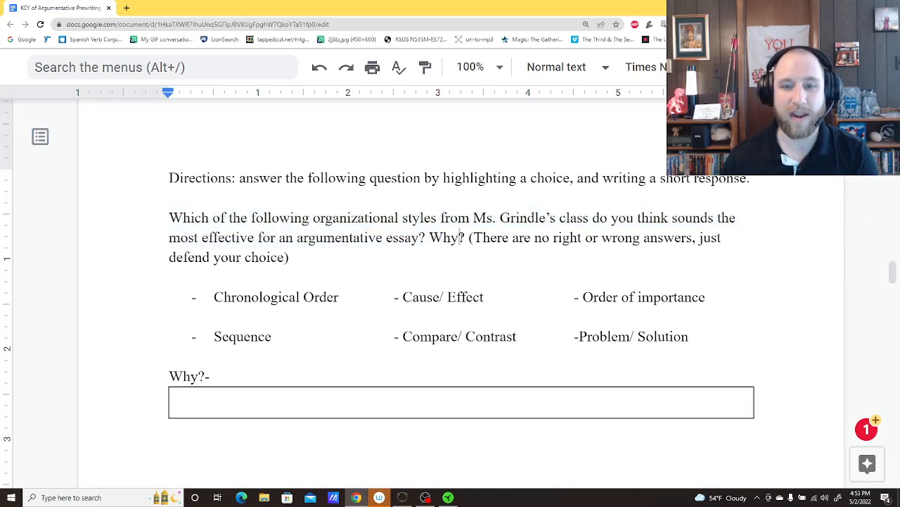
{"action": "left_click_drag", "start_coordinate": [468, 237], "coordinate": [289, 257]}
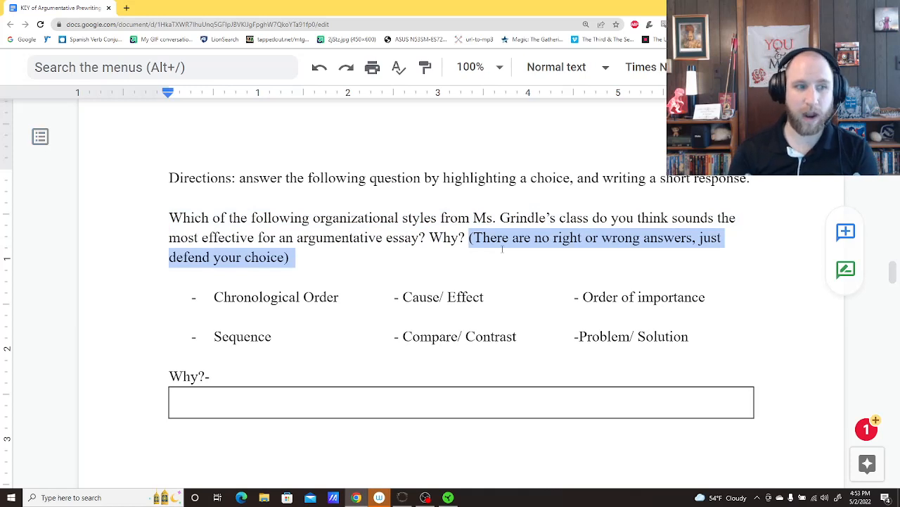
{"action": "left_click", "coordinate": [431, 237]}
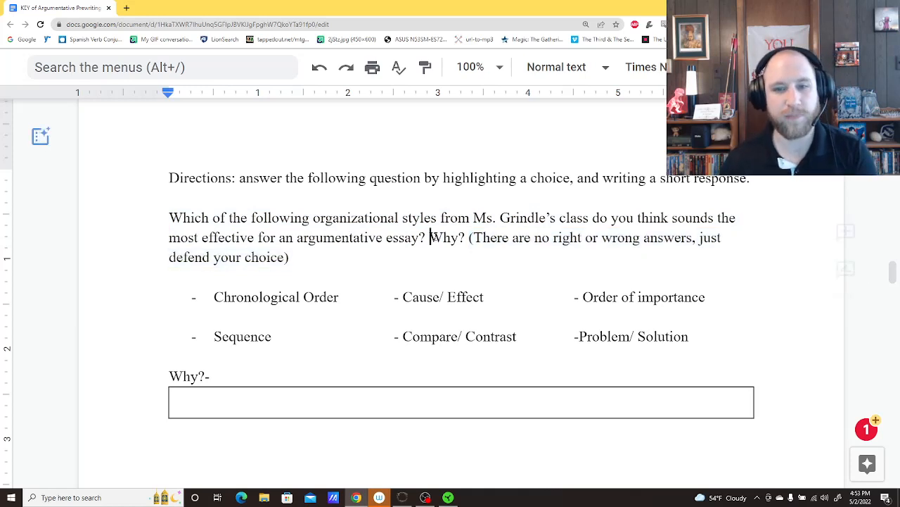
{"action": "left_click_drag", "start_coordinate": [214, 297], "coordinate": [696, 344]}
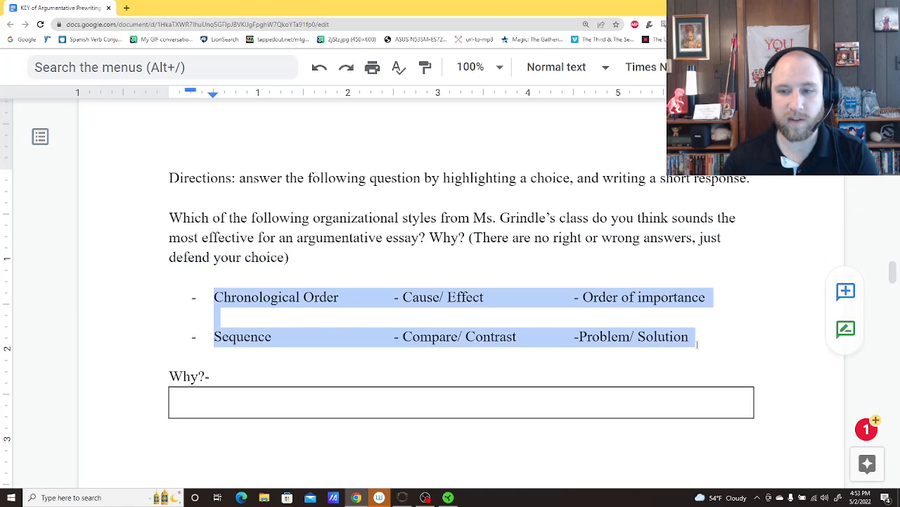
{"action": "left_click", "coordinate": [271, 296]}
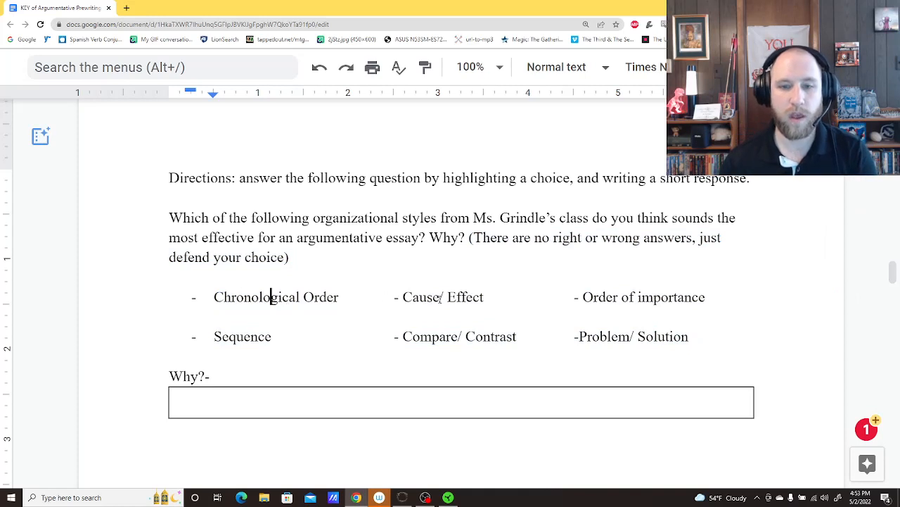
{"action": "double_click", "coordinate": [420, 297]}
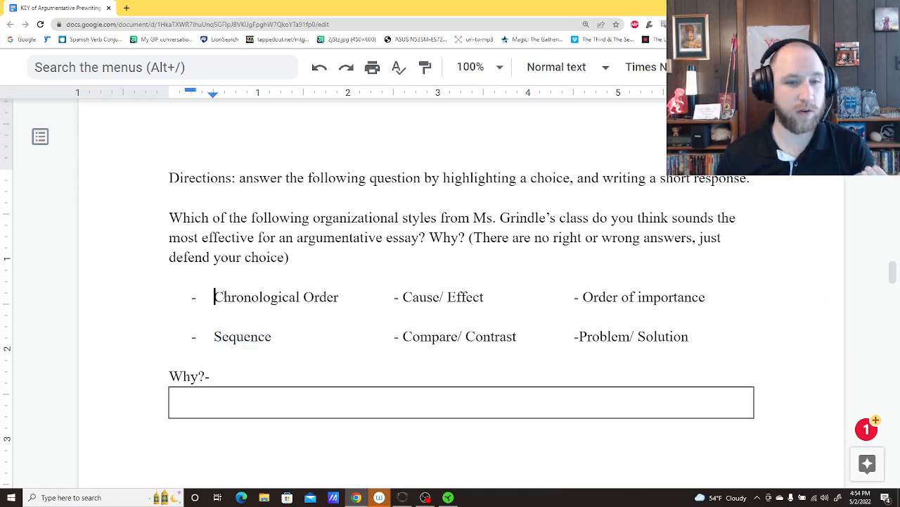
{"action": "double_click", "coordinate": [256, 296]}
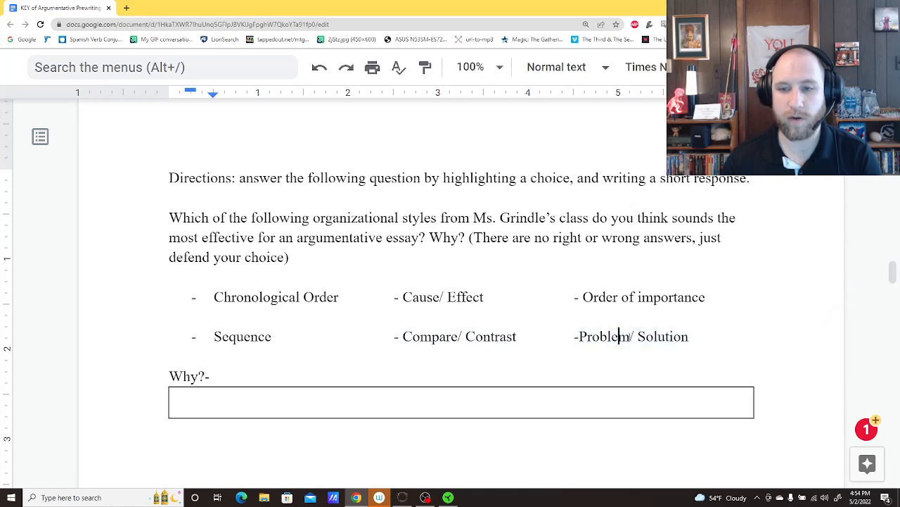
{"action": "double_click", "coordinate": [660, 336]}
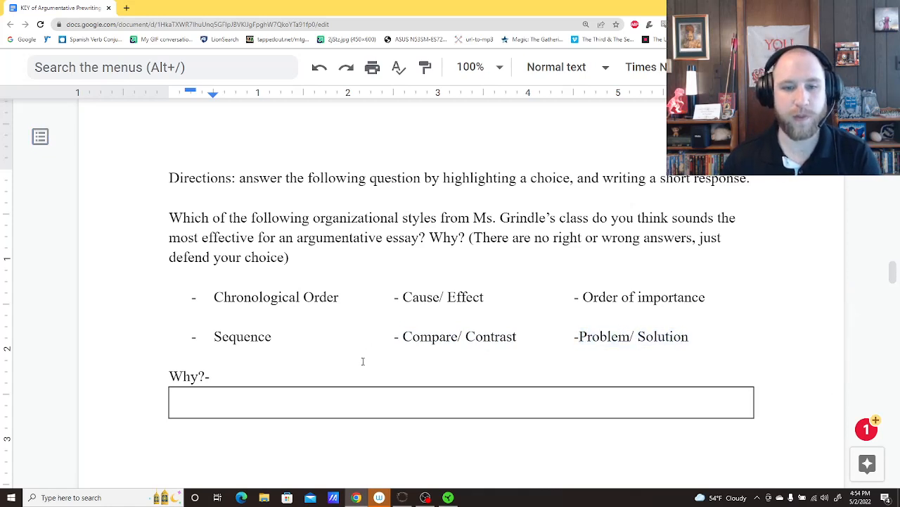
Step: Select 'Problem/ Solution' and give it an orange highlight
{"action": "left_click", "coordinate": [215, 316]}
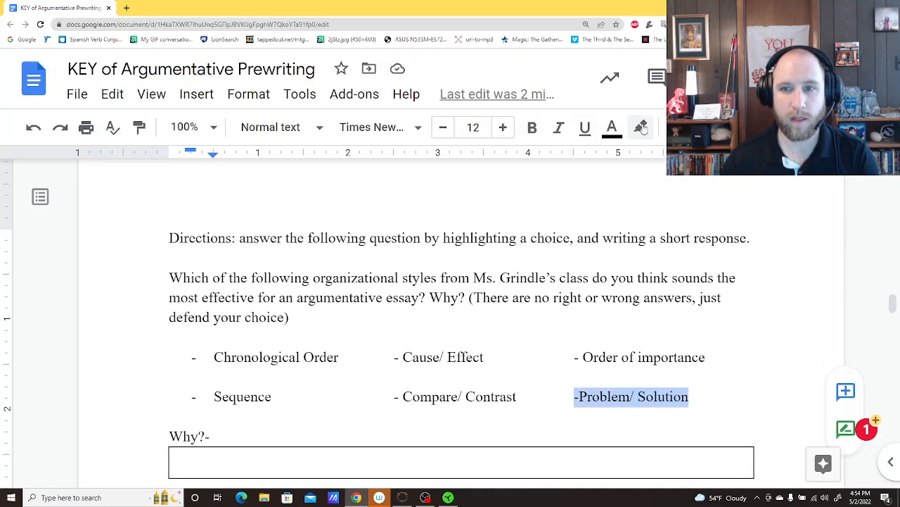
{"action": "left_click", "coordinate": [640, 128]}
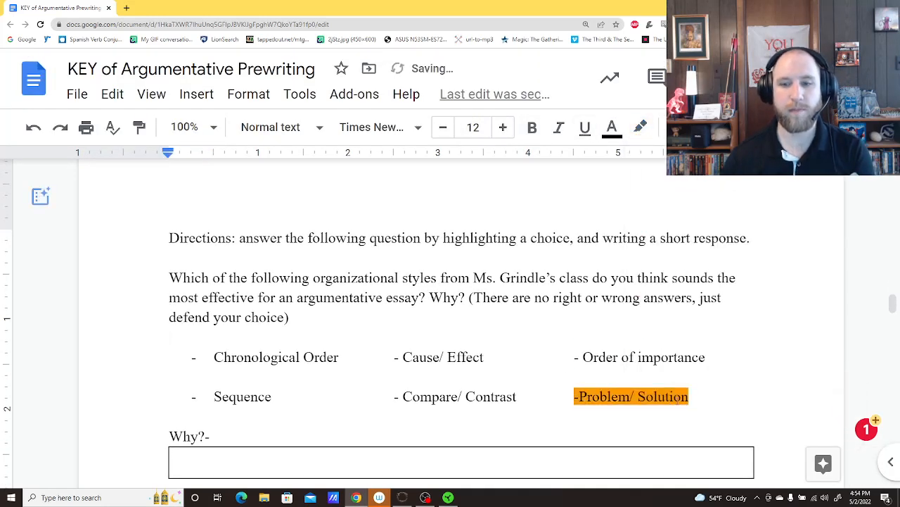